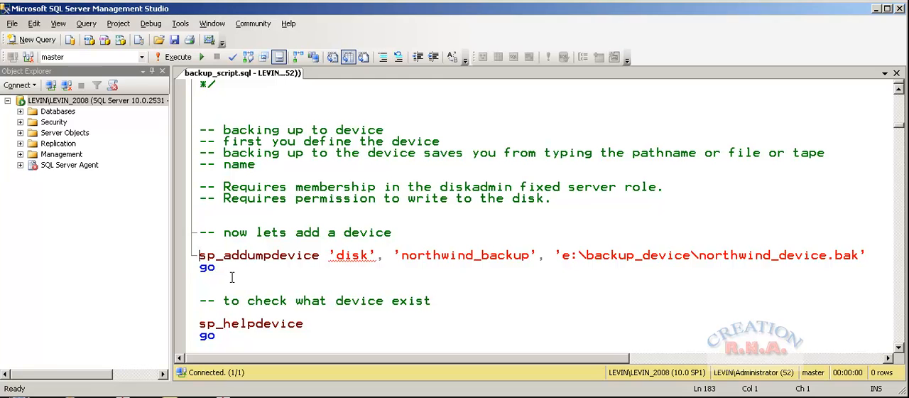
Step: Run sp_addumpdevice to create disk device northwind_backup at e:\backup_device\northwind_device.bak
left_click_drag(199, 254, 223, 267)
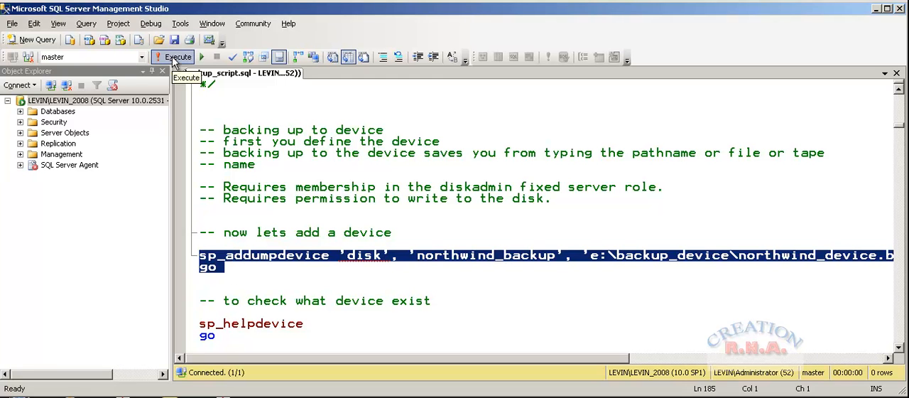
left_click(173, 57)
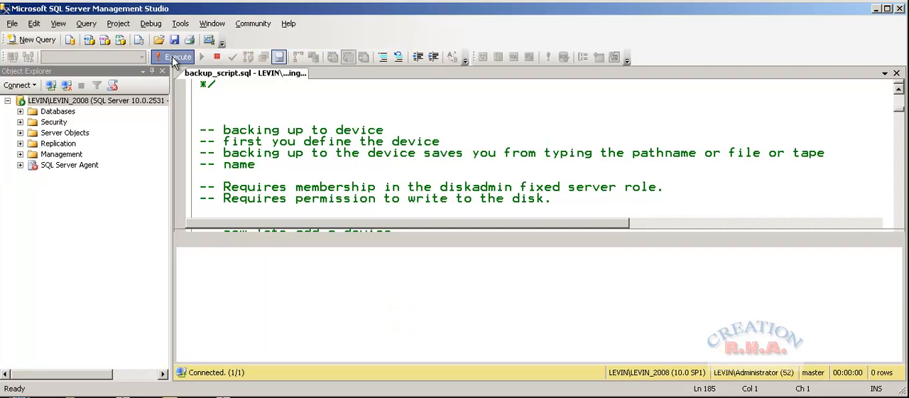
left_click(174, 57)
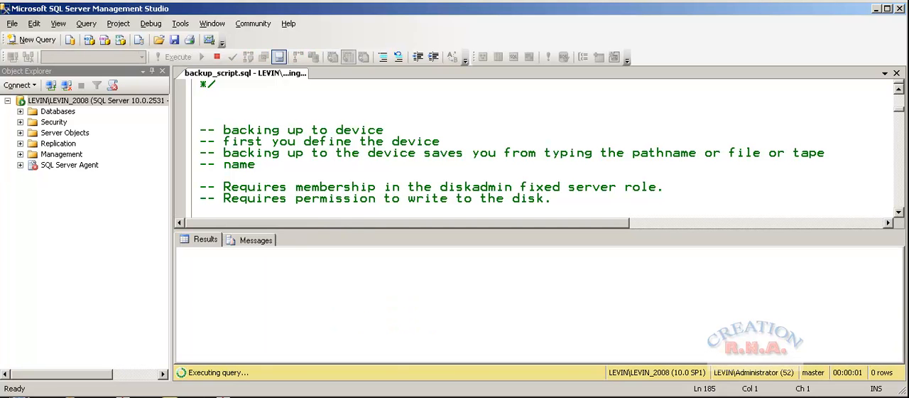
left_click(179, 57)
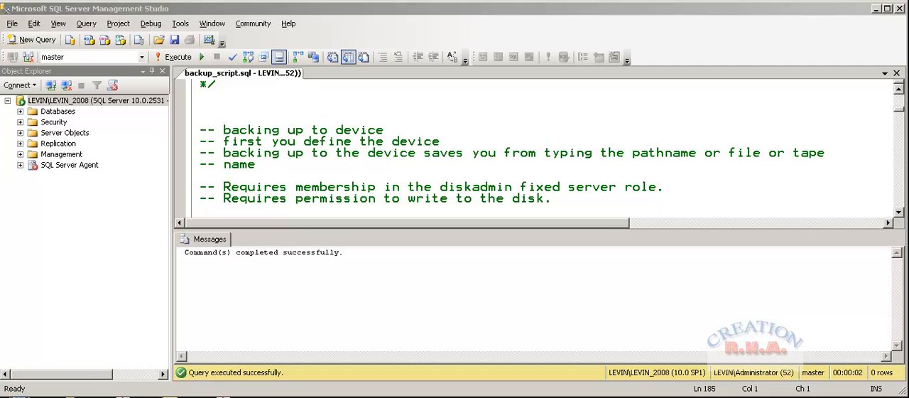
scroll("down", 3)
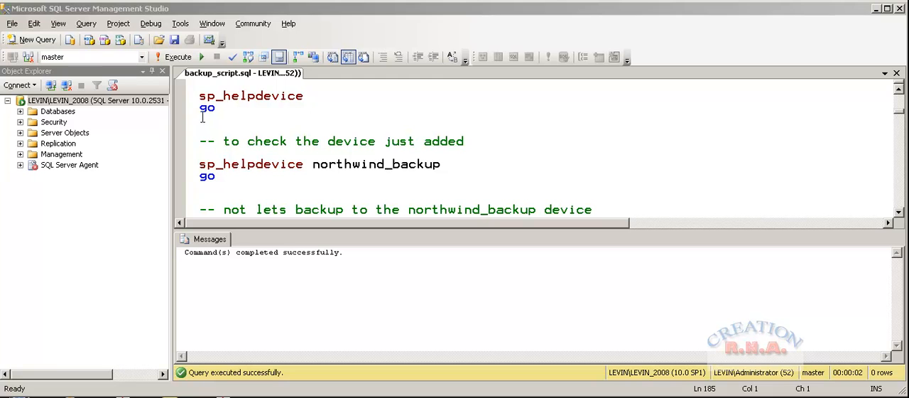
Step: Run sp_helpdevice to list pubs_device and northwind_backup
left_click_drag(199, 97, 216, 116)
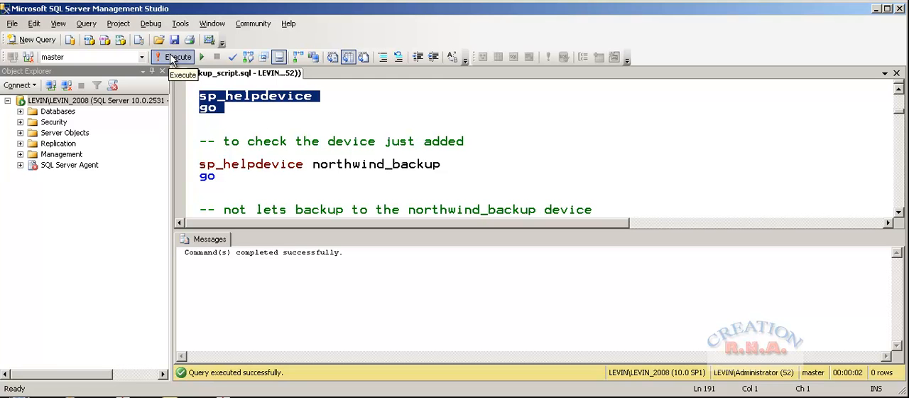
left_click(173, 57)
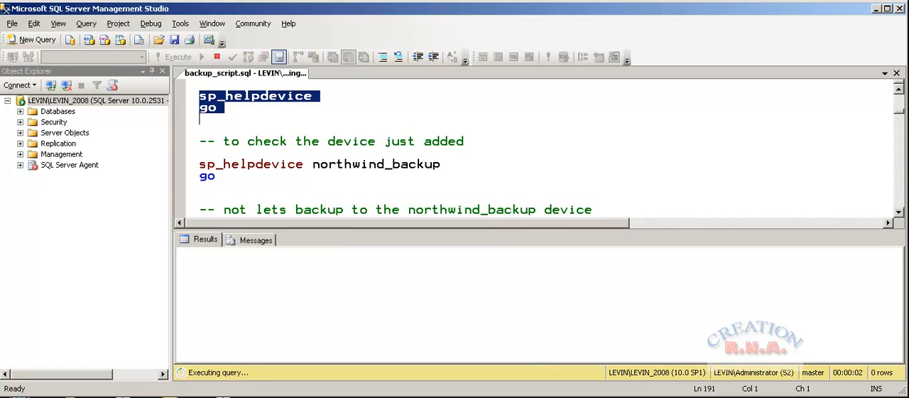
left_click(178, 56)
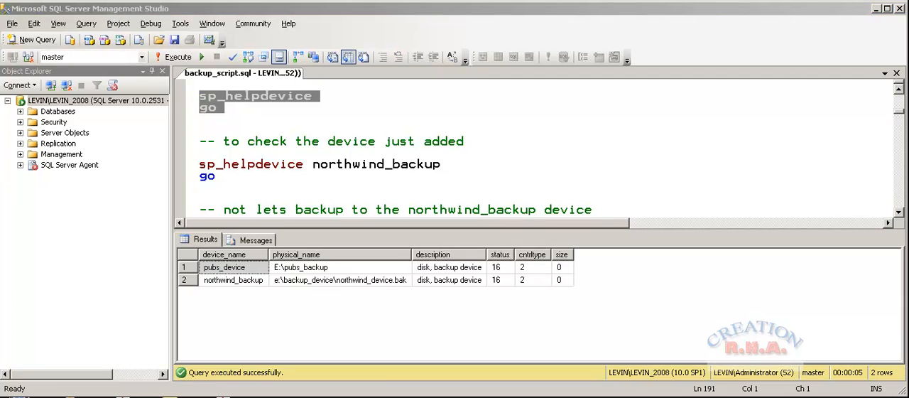
mouse_move(300, 291)
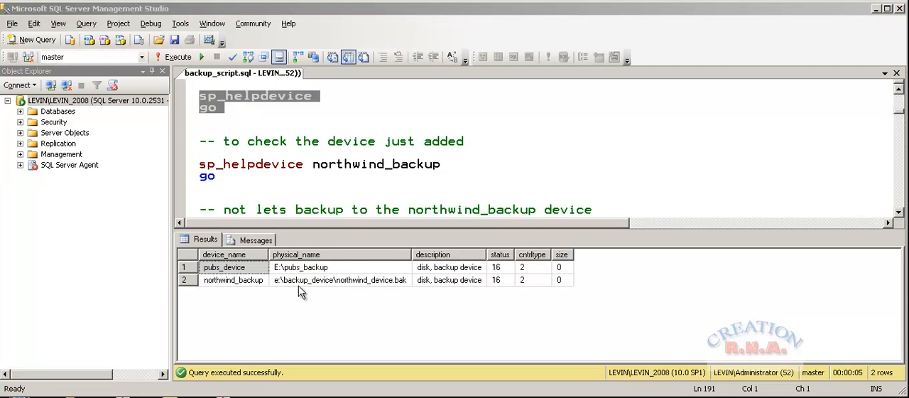
mouse_move(242, 291)
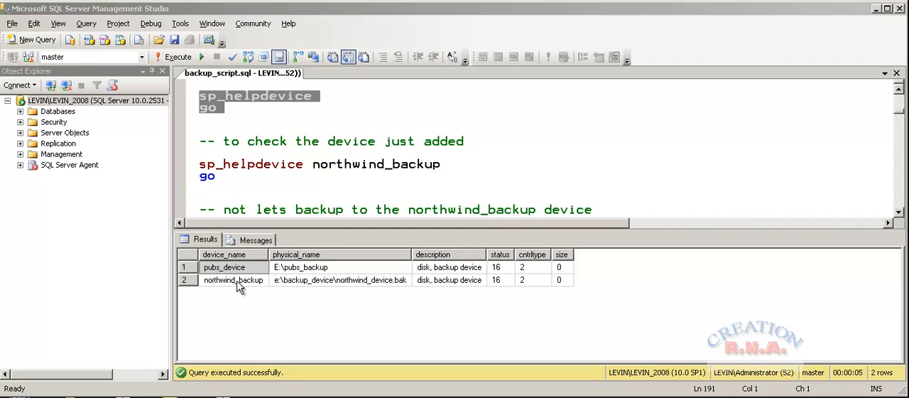
mouse_move(252, 290)
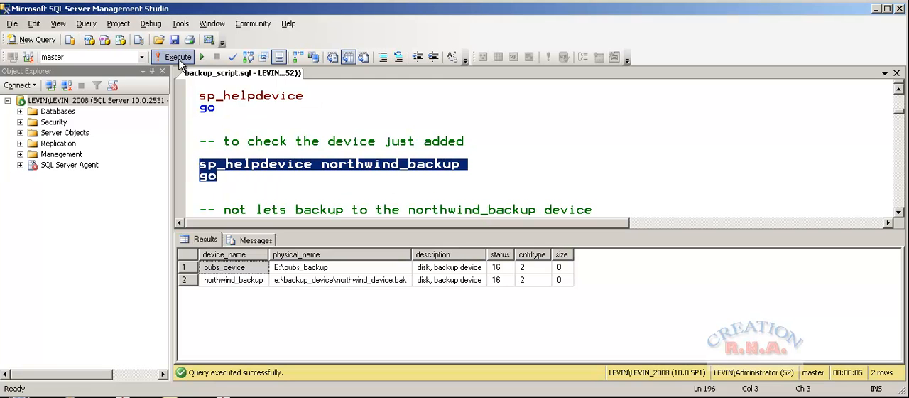
Step: Run sp_helpdevice northwind_backup to return only that device's details
left_click(173, 57)
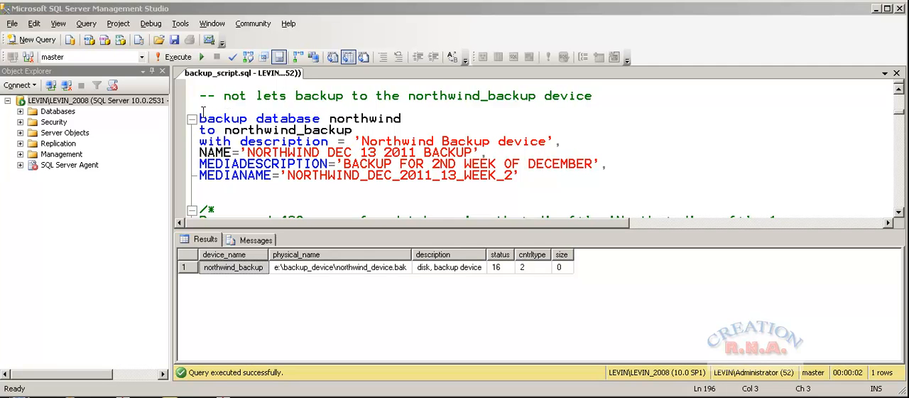
mouse_move(343, 148)
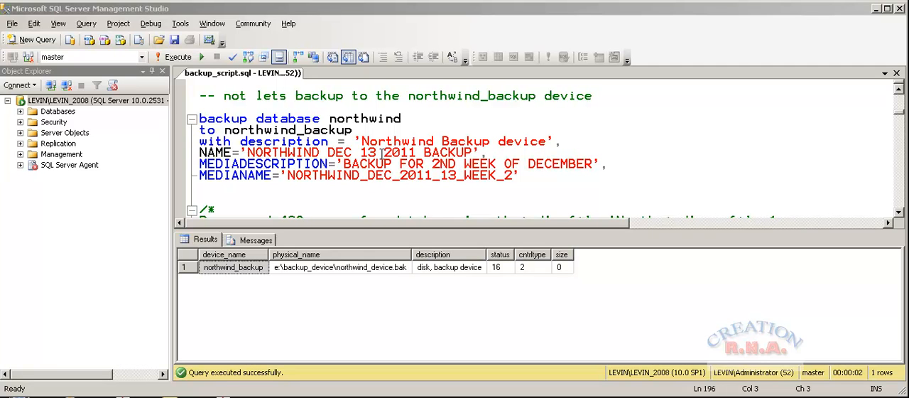
mouse_move(381, 154)
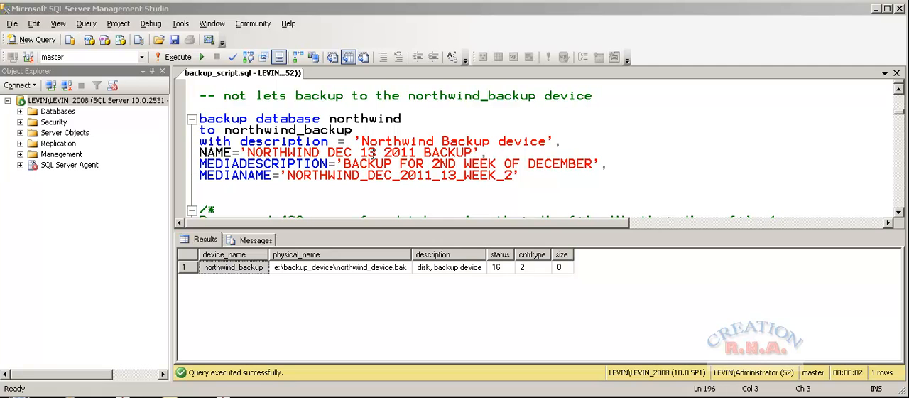
mouse_move(253, 118)
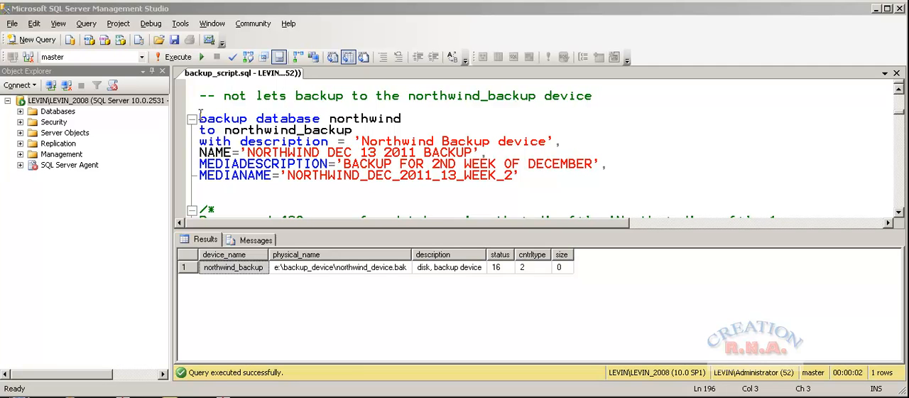
Step: Run BACKUP DATABASE northwind TO northwind_backup, processing 409 pages
left_click(517, 176)
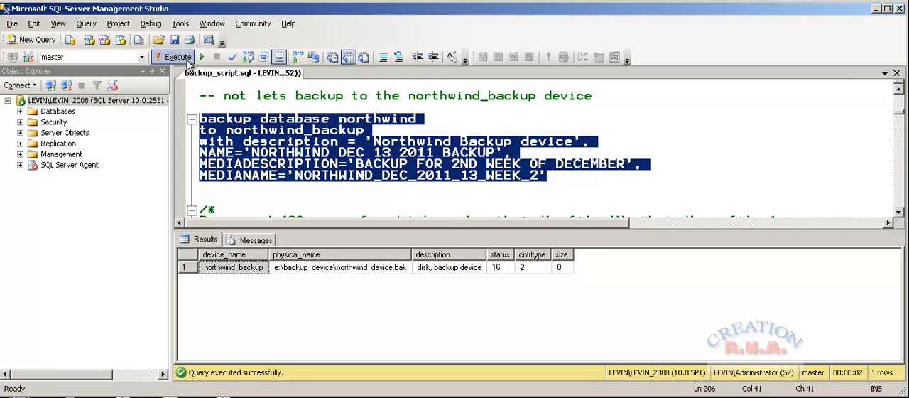
left_click(175, 57)
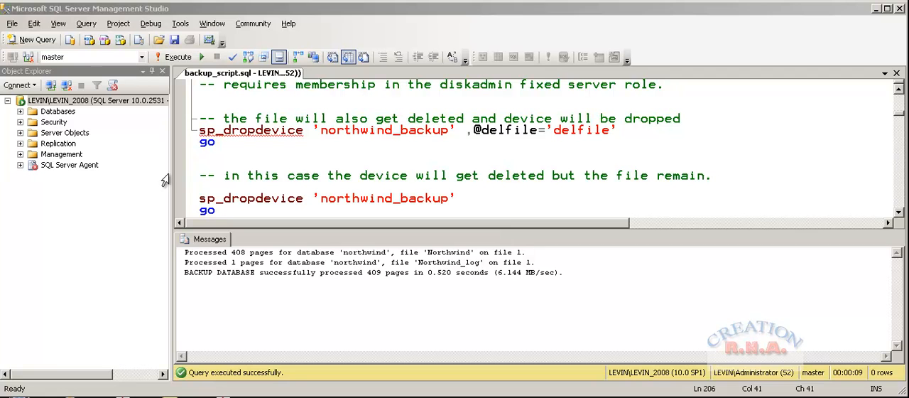
mouse_move(190, 207)
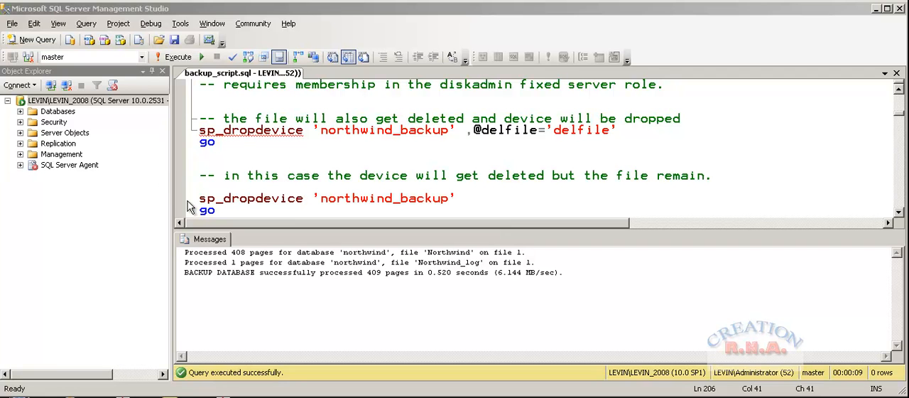
left_click(199, 189)
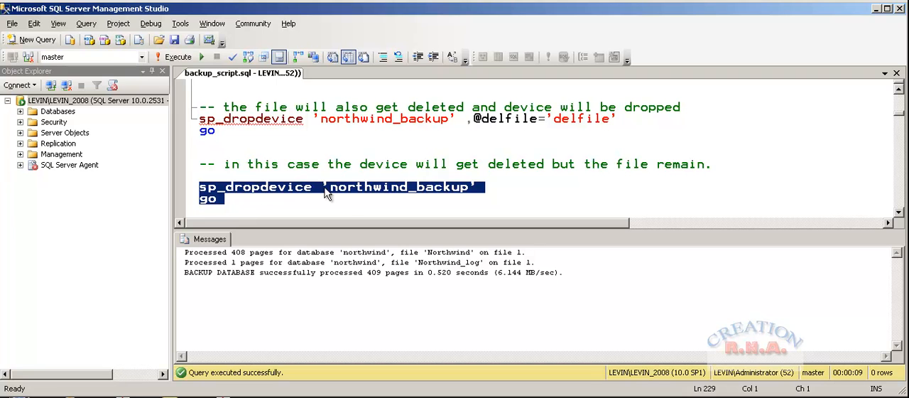
mouse_move(846, 91)
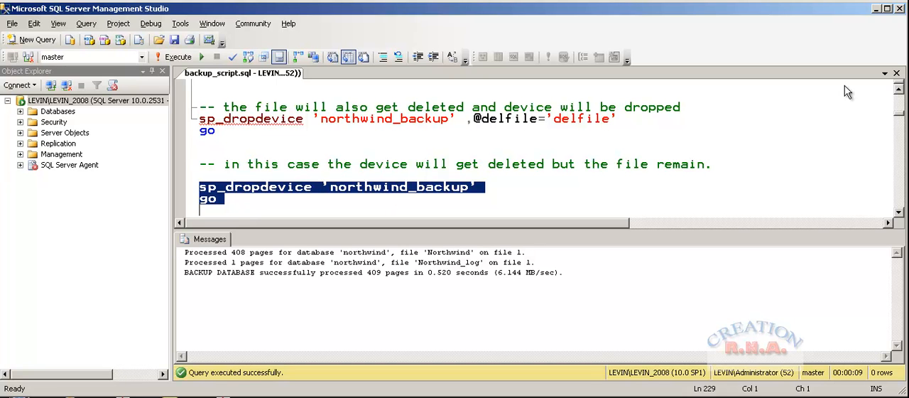
scroll("up", 3)
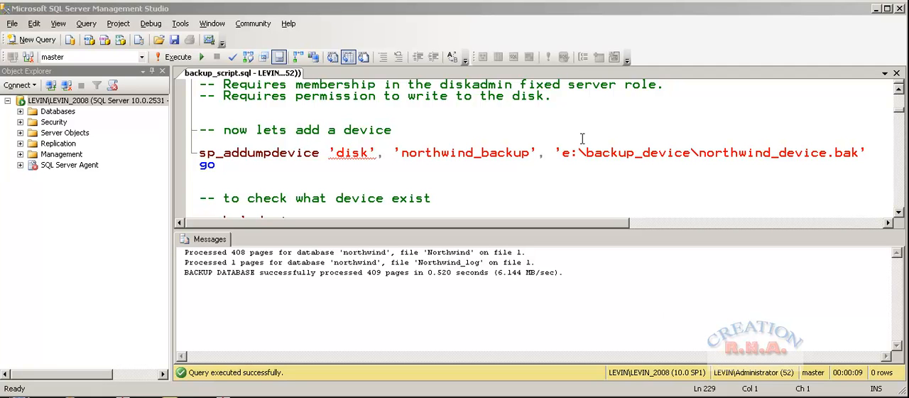
mouse_move(793, 150)
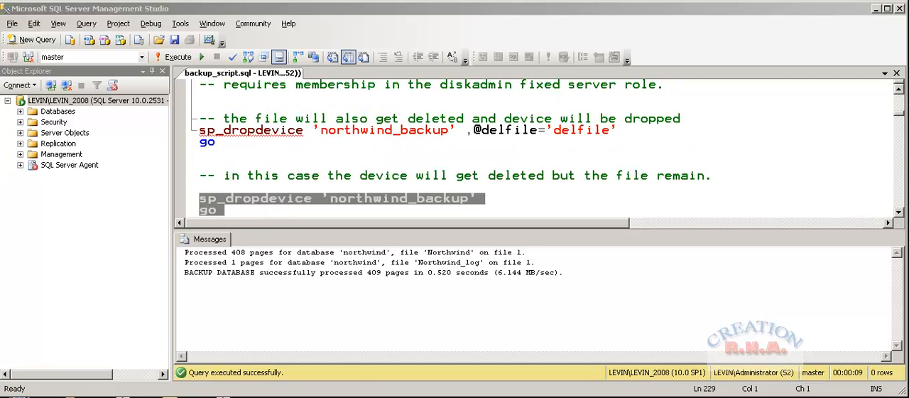
mouse_move(193, 276)
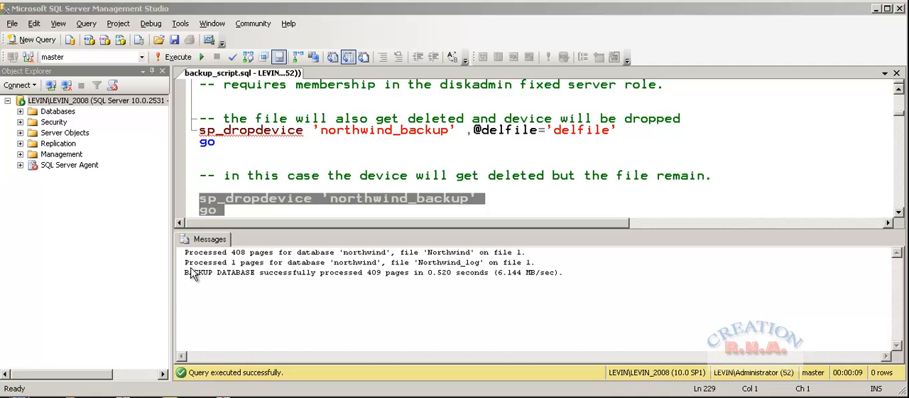
mouse_move(185, 133)
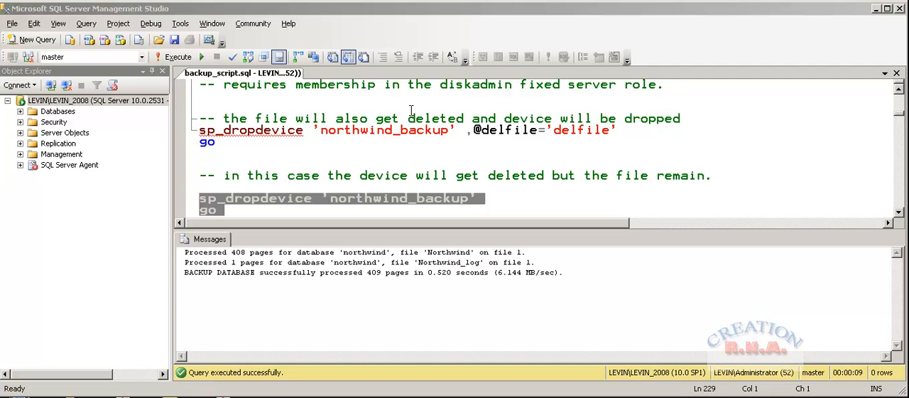
mouse_move(532, 133)
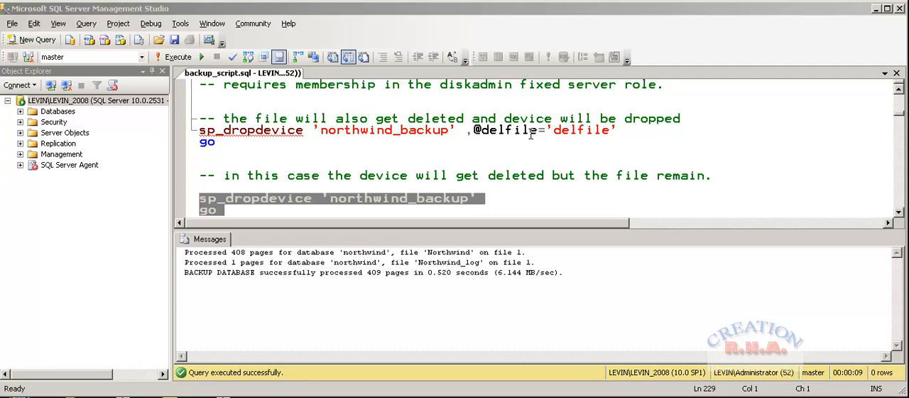
mouse_move(593, 135)
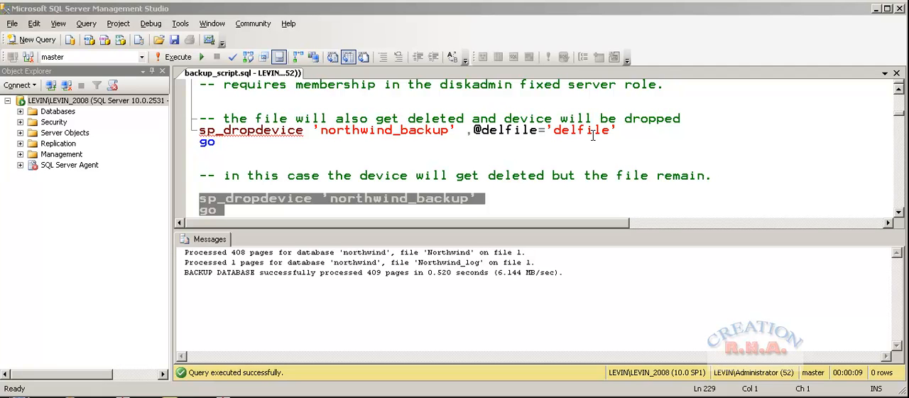
mouse_move(618, 282)
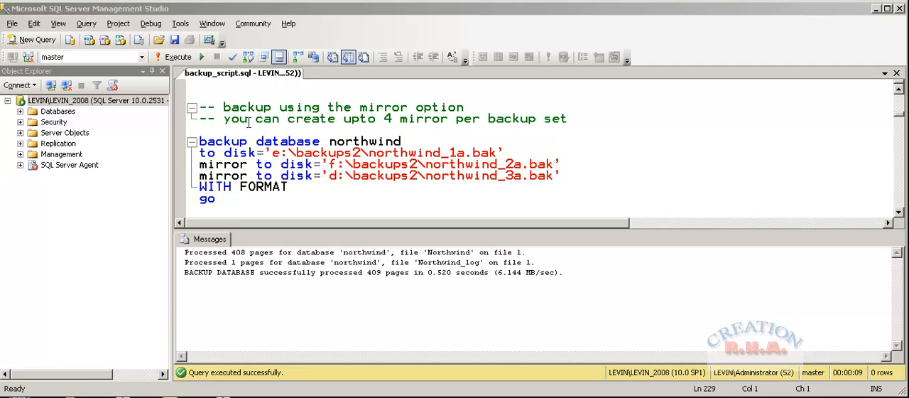
mouse_move(343, 168)
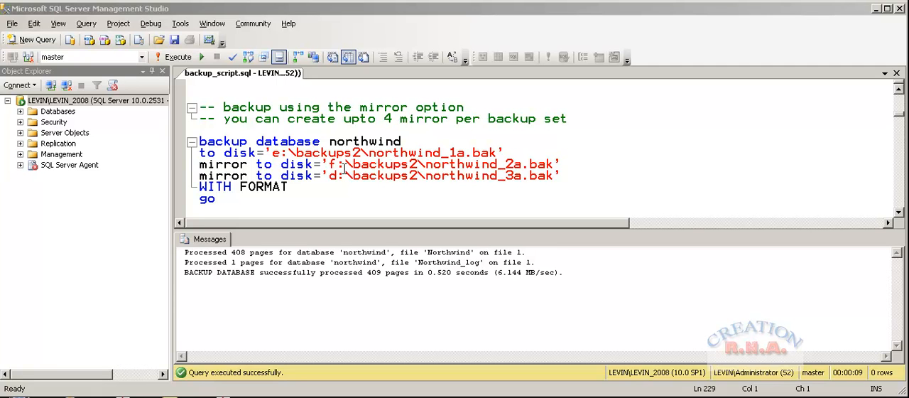
mouse_move(517, 145)
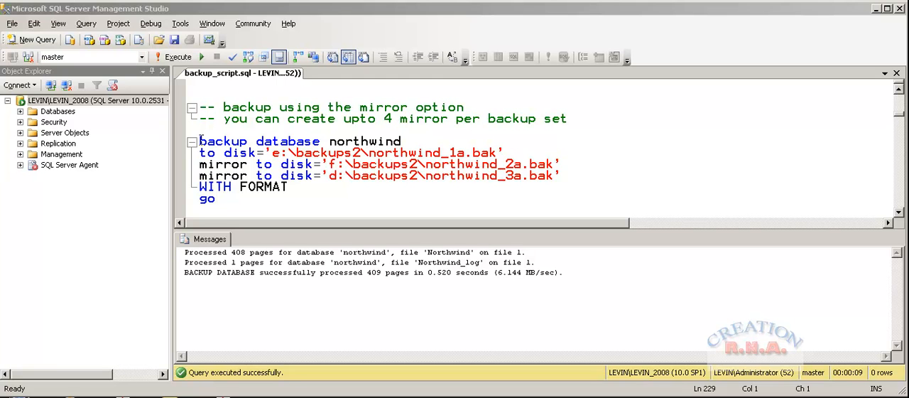
Step: Highlight the BACKUP DATABASE northwind MIRROR TO DISK WITH FORMAT statement
left_click_drag(199, 140, 216, 198)
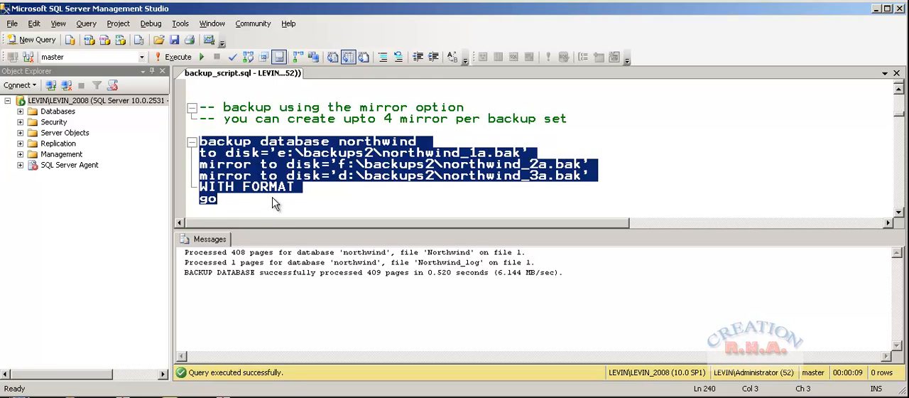
Step: Execute the mirrored northwind backup to three disk files, processing 409 pages
left_click(176, 57)
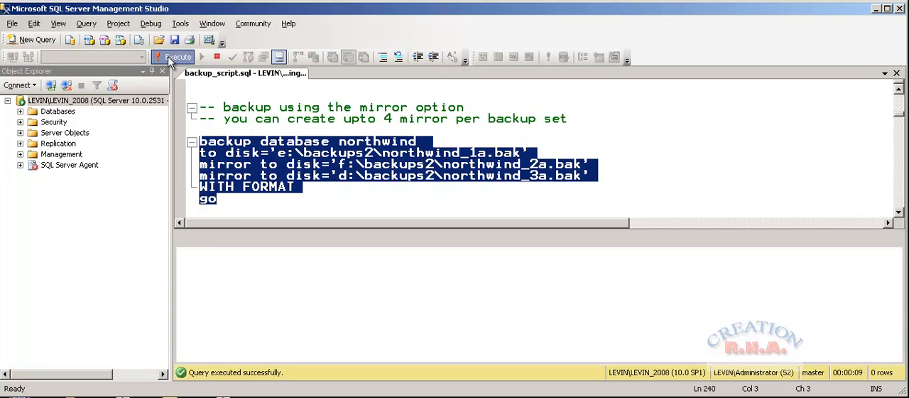
left_click(176, 56)
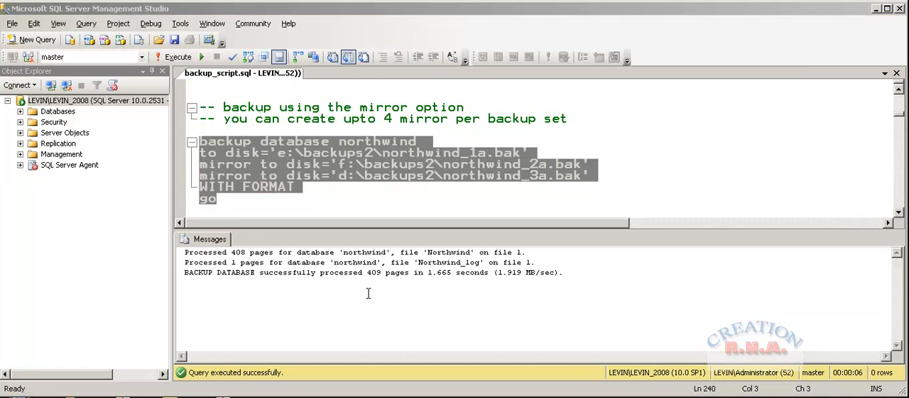
mouse_move(340, 275)
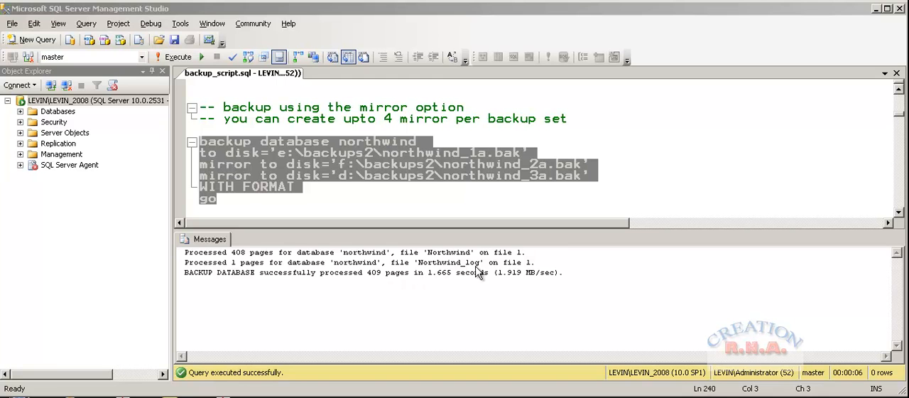
mouse_move(478, 272)
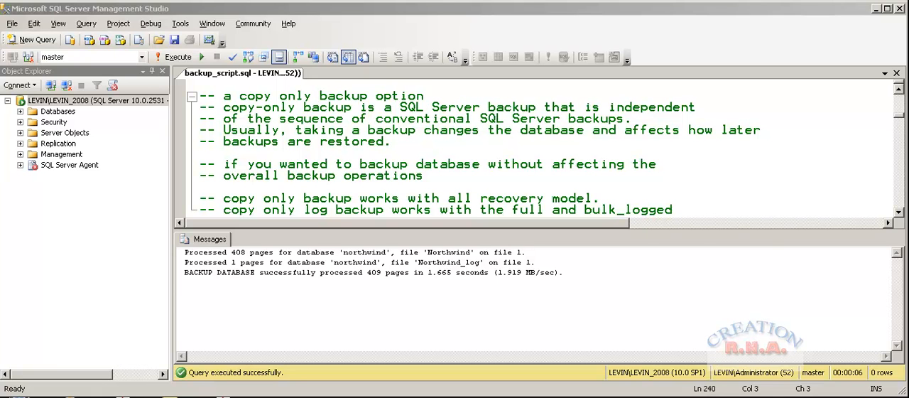
mouse_move(883, 152)
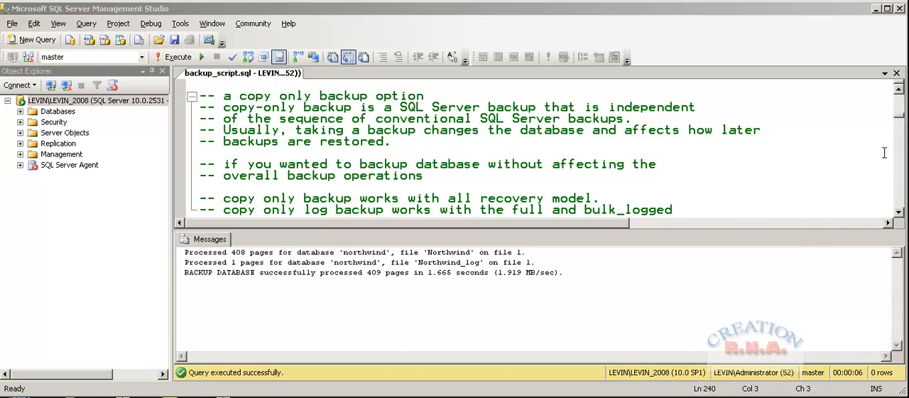
mouse_move(896, 214)
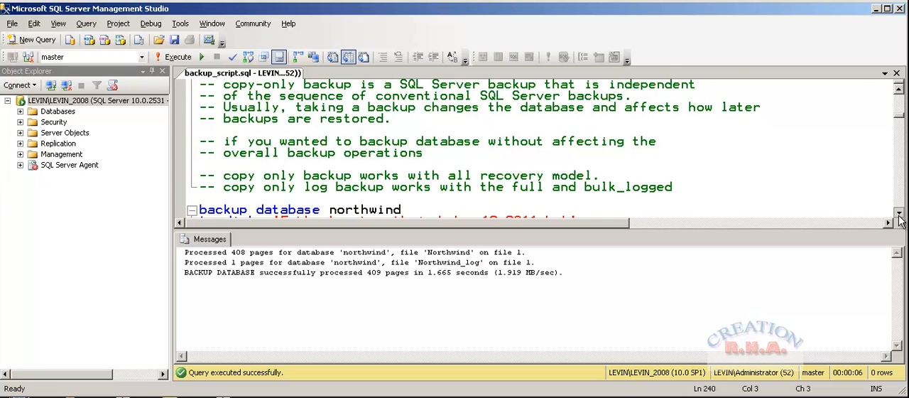
scroll("down", 3)
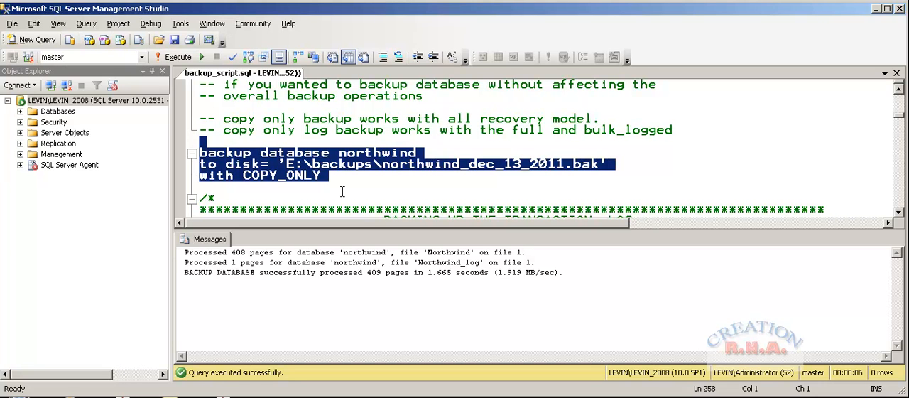
mouse_move(357, 179)
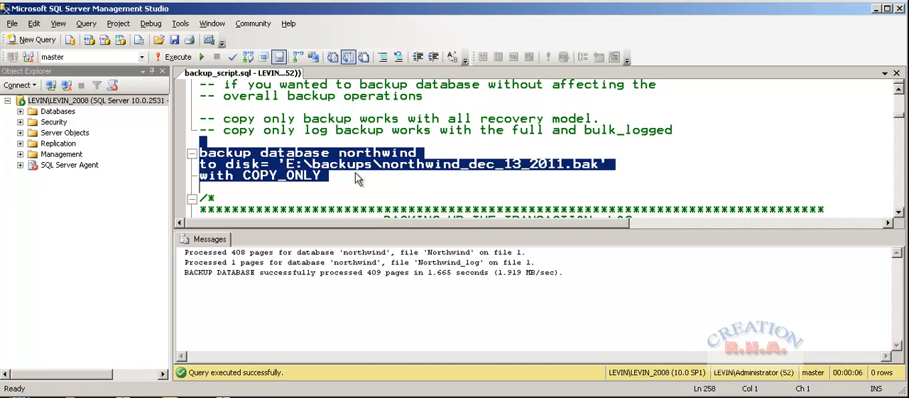
mouse_move(454, 159)
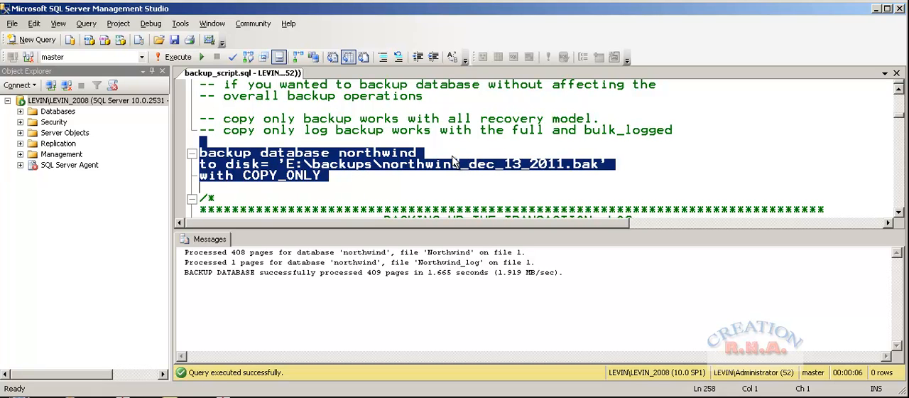
mouse_move(330, 173)
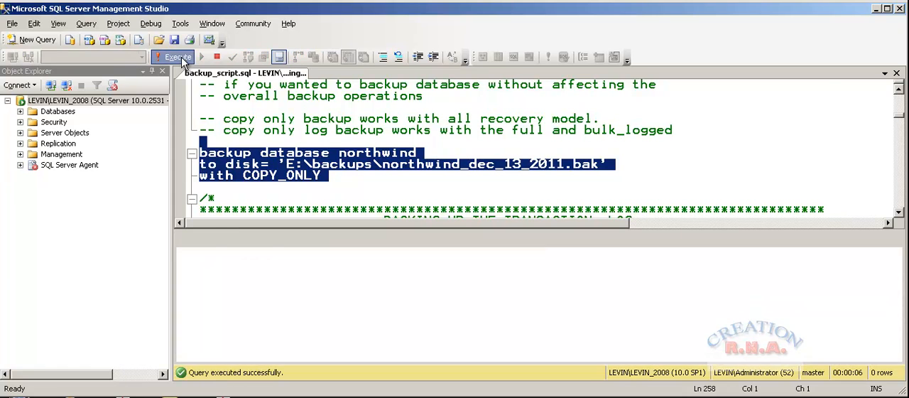
Step: Execute the COPY_ONLY backup of northwind to E:\backups\northwind_dec_13_2011.bak
left_click(176, 57)
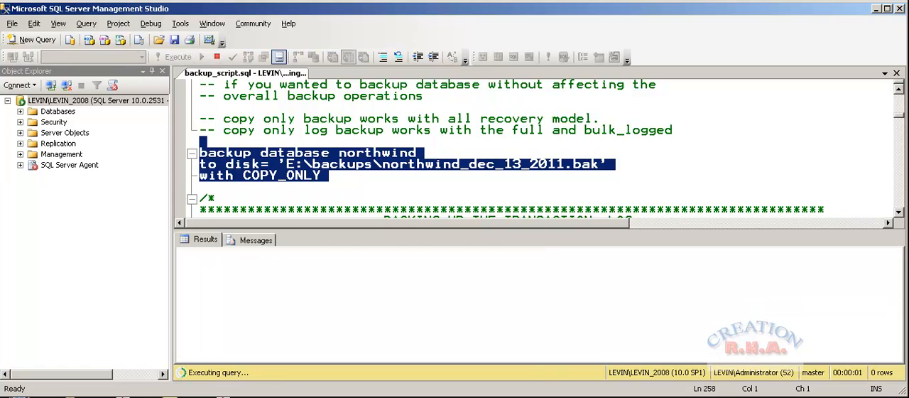